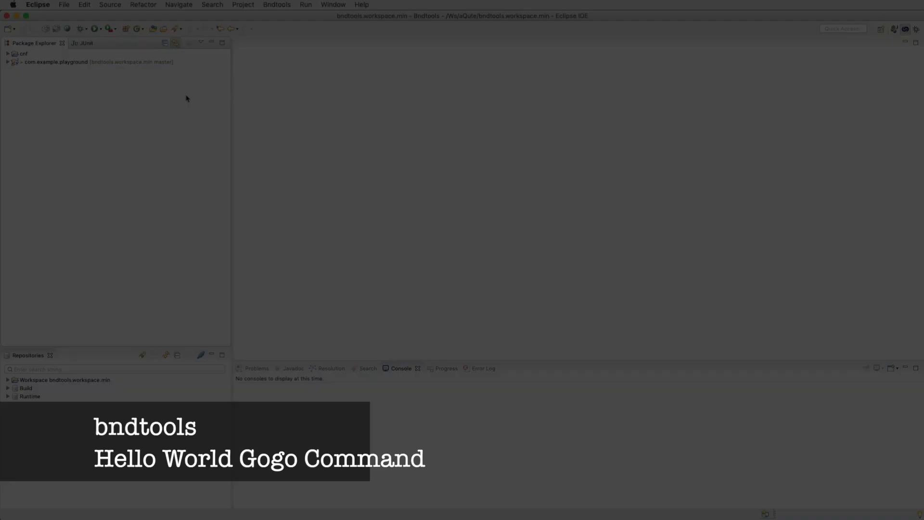
Run the OSGi framework from the Run settings of com.example.playground's bnd.bnd.
left_click(95, 62)
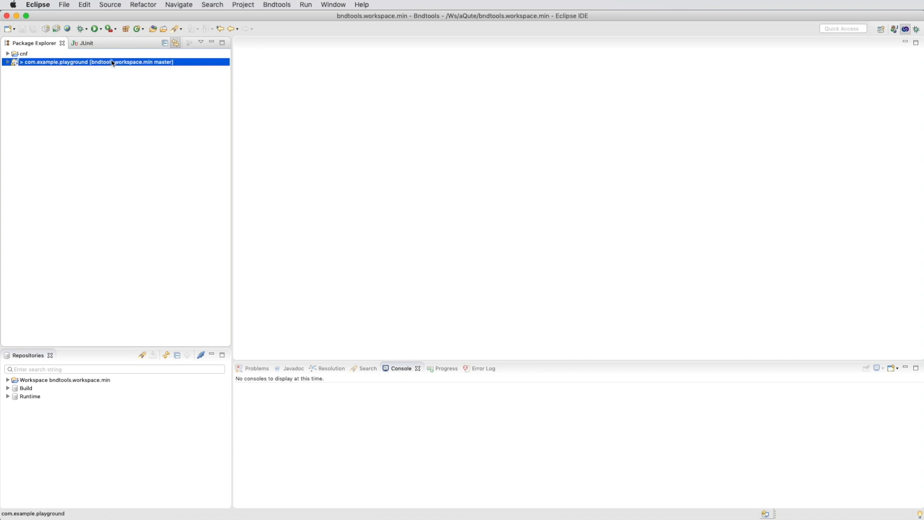
left_click(8, 61)
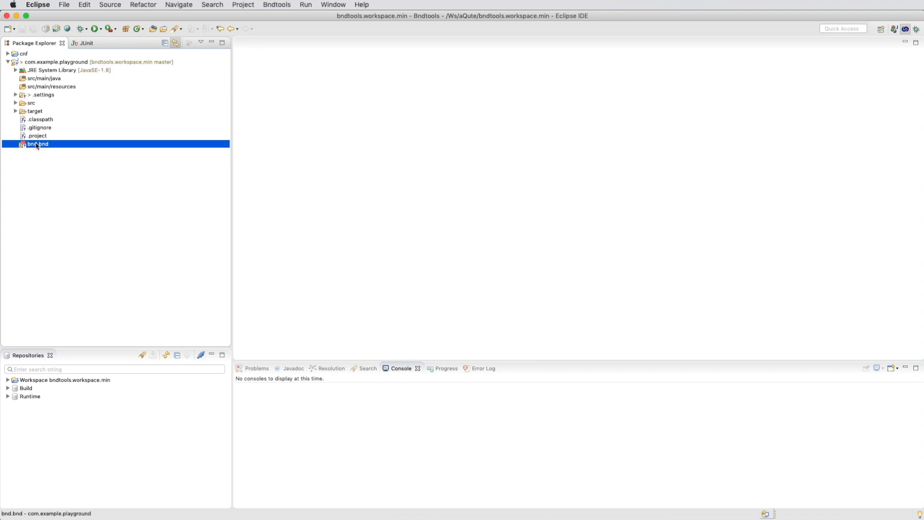
double_click(38, 144)
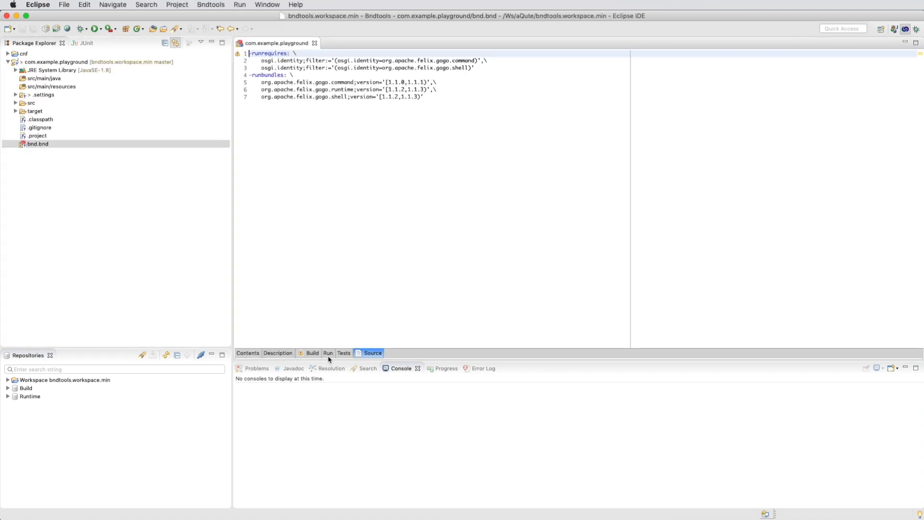
left_click(327, 352)
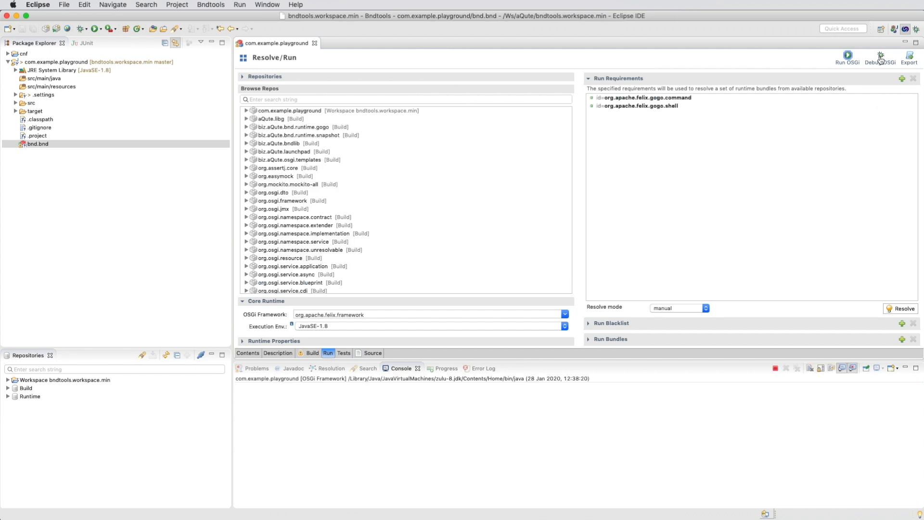
List the framework's bundles in the Gogo console with lb -s.
left_click(847, 55)
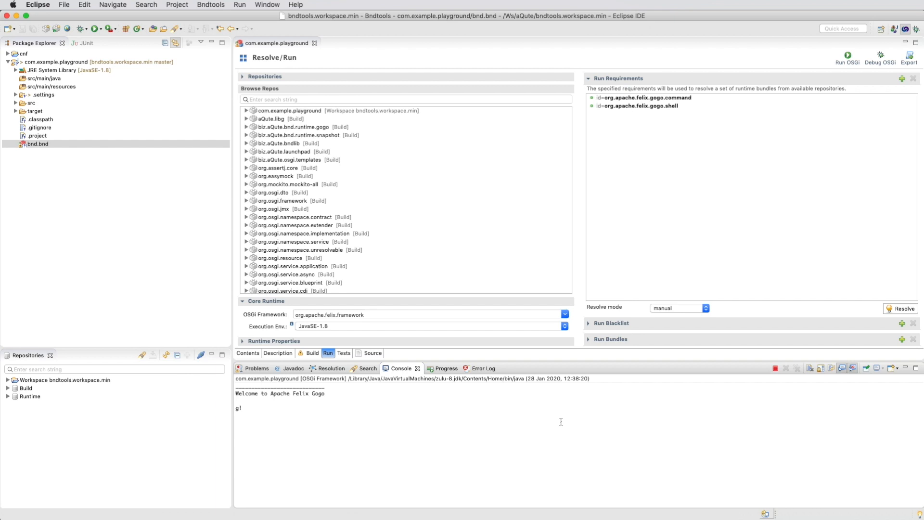
type("lb -s")
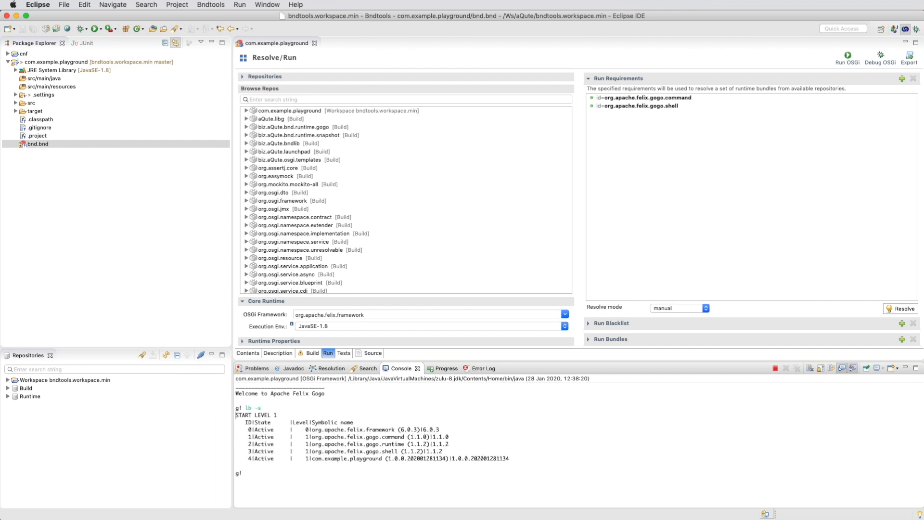
mouse_move(59, 78)
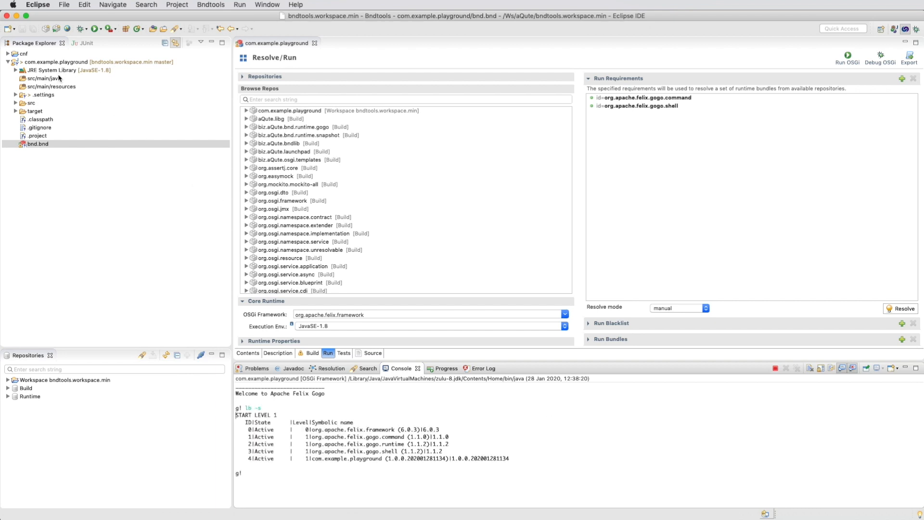
Define a new Declarative Services component HelloWorld in package com.example.playground.gogo under src/main/java.
left_click(42, 78)
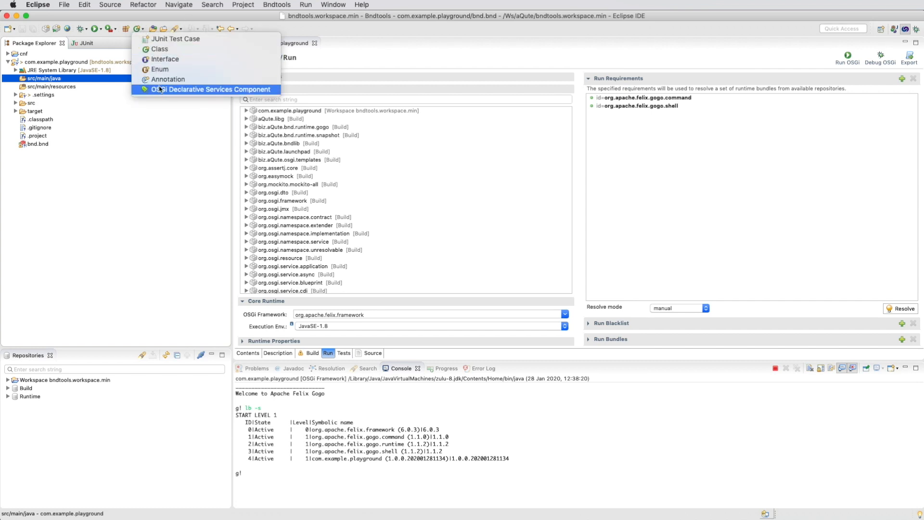
left_click(210, 89)
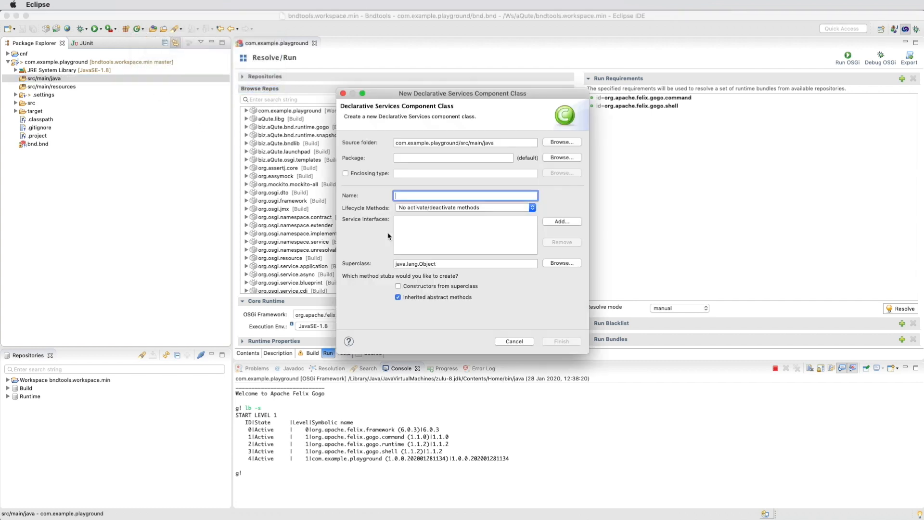
left_click(452, 156)
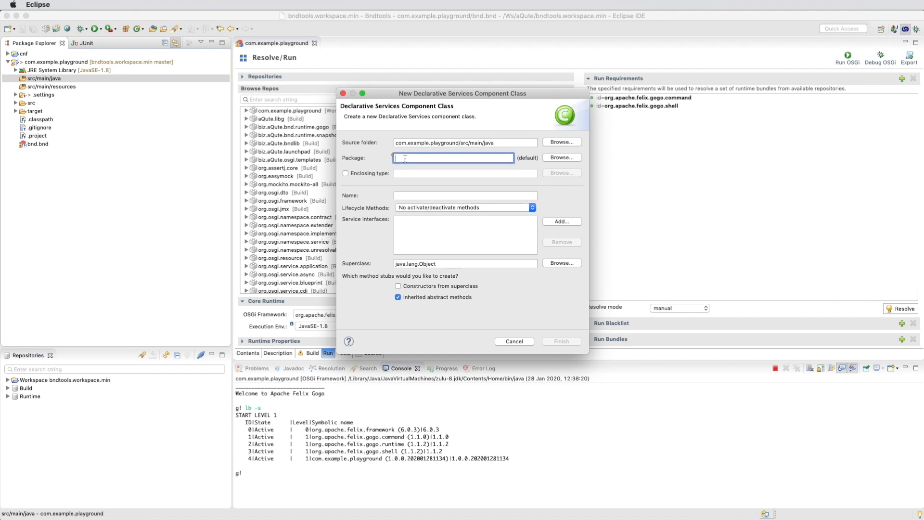
type("com.example.play")
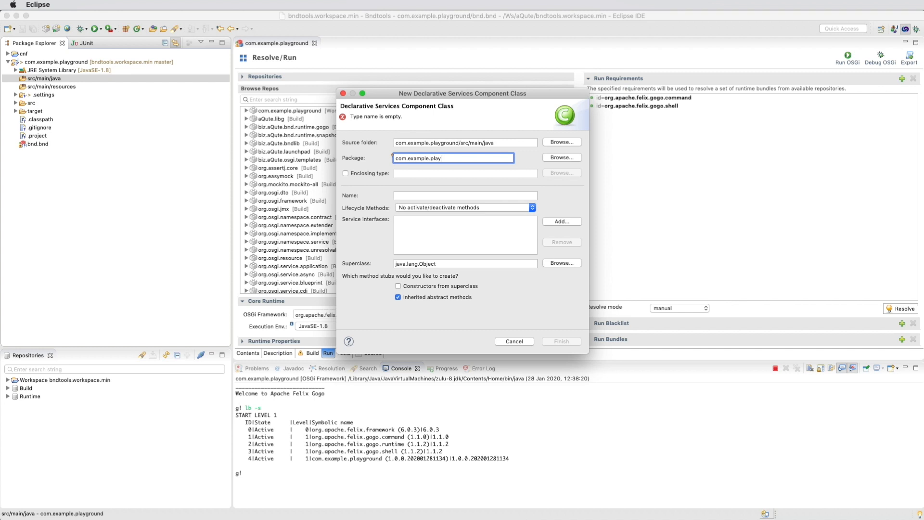
type("ground.gogo")
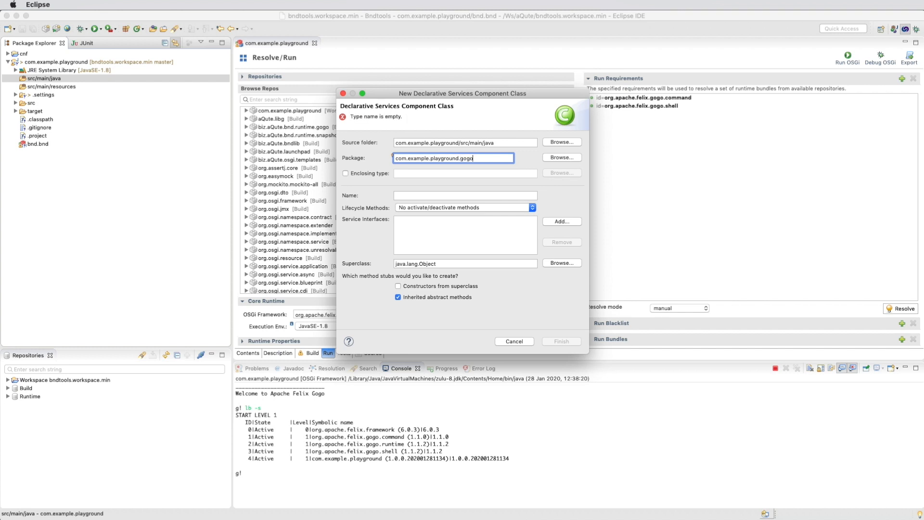
left_click(464, 195)
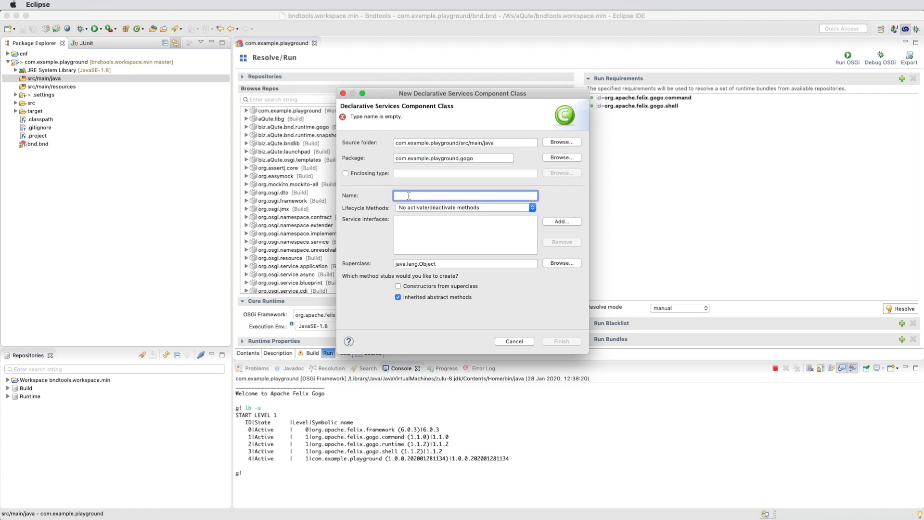
type("HelloWorld")
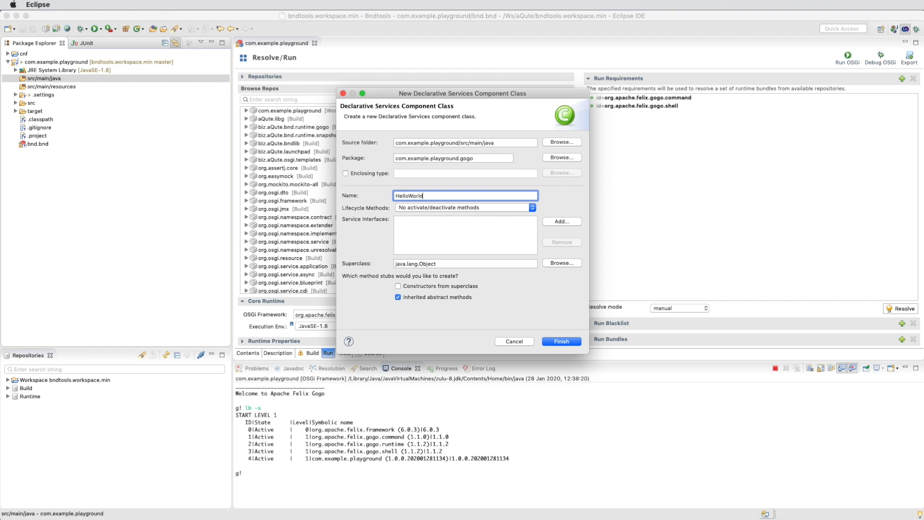
mouse_move(561, 349)
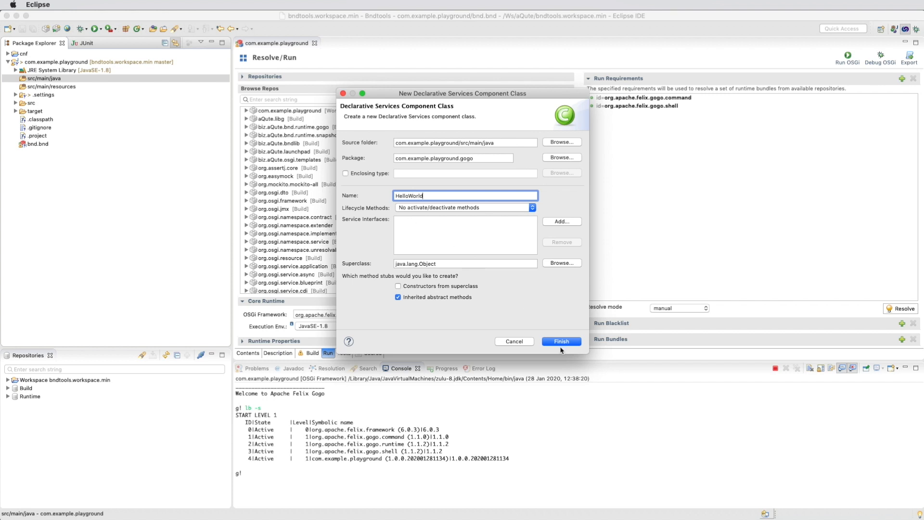
Create HelloWorld and add org.osgi.service.component.annotations to the Bnd build path via Quick Fix.
left_click(560, 341)
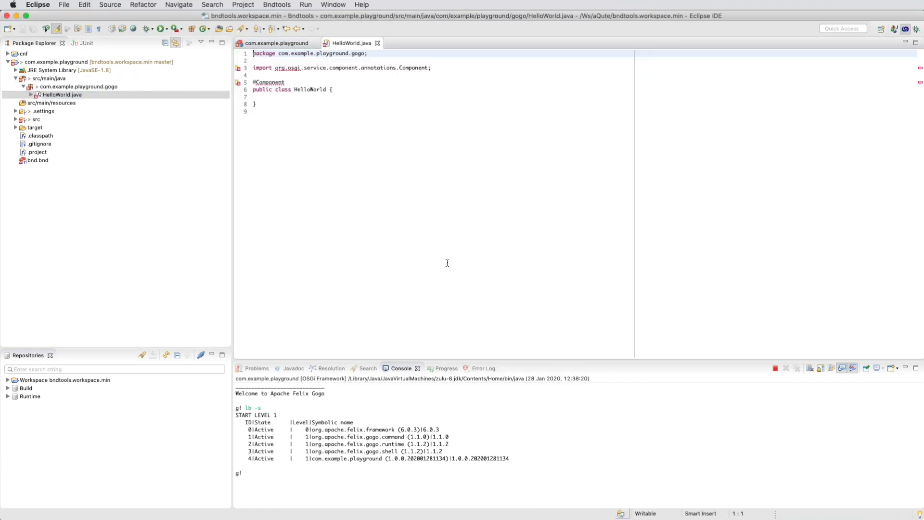
left_click(256, 112)
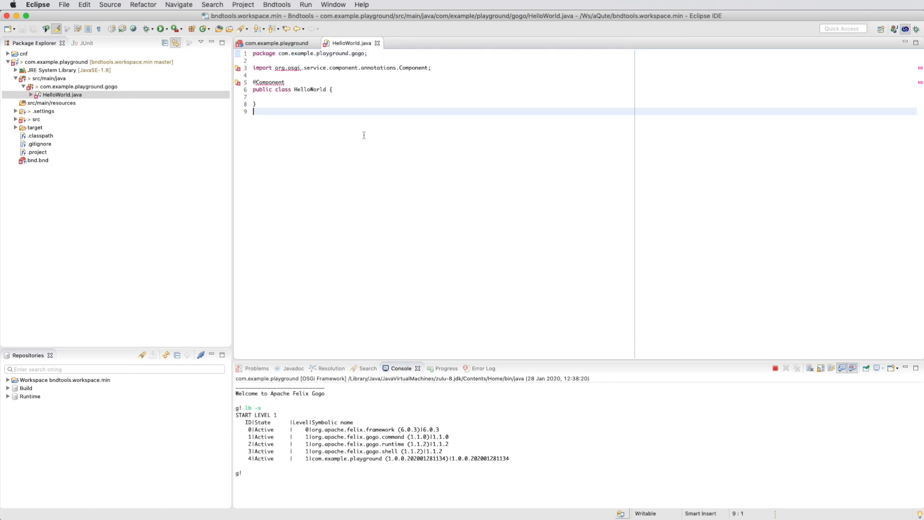
left_click(293, 68)
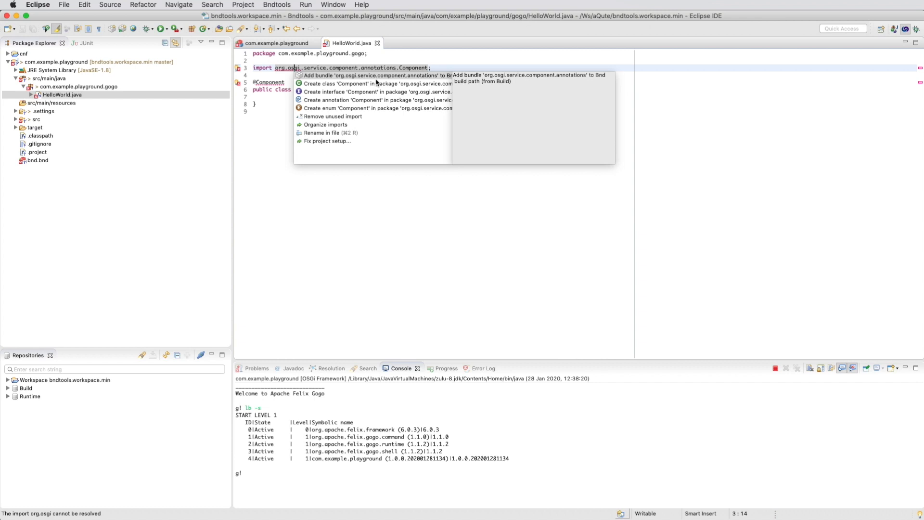
key("Escape")
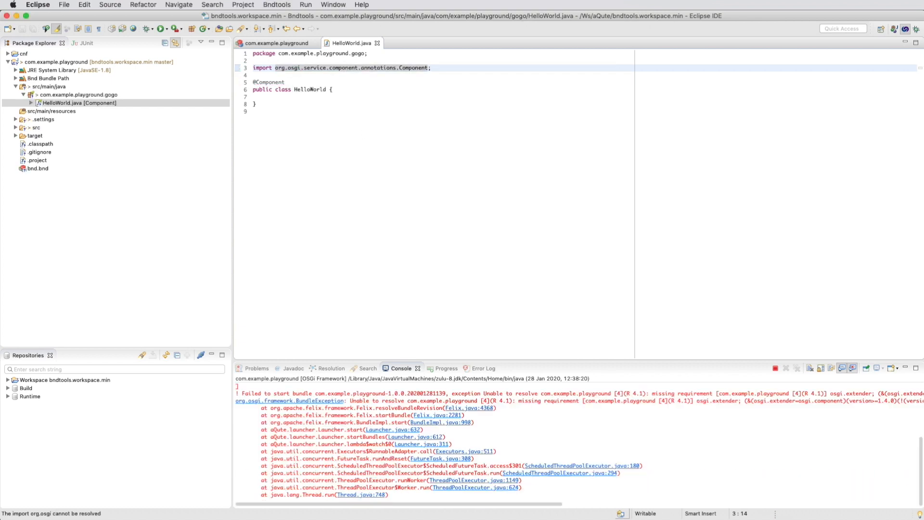
mouse_move(376, 139)
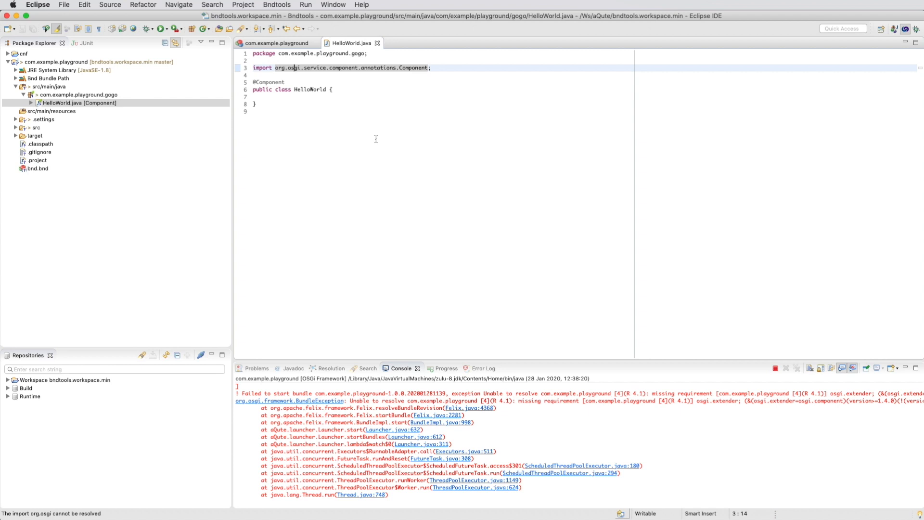
mouse_move(566, 424)
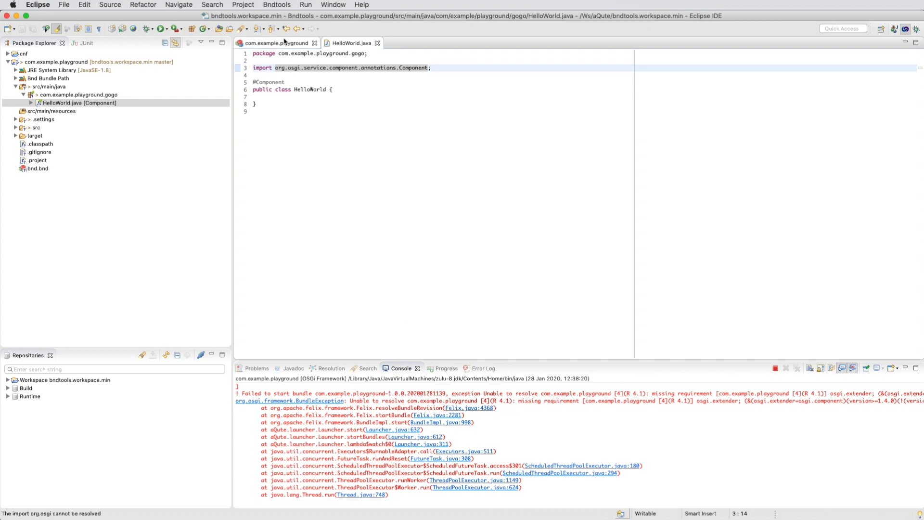
double_click(37, 168)
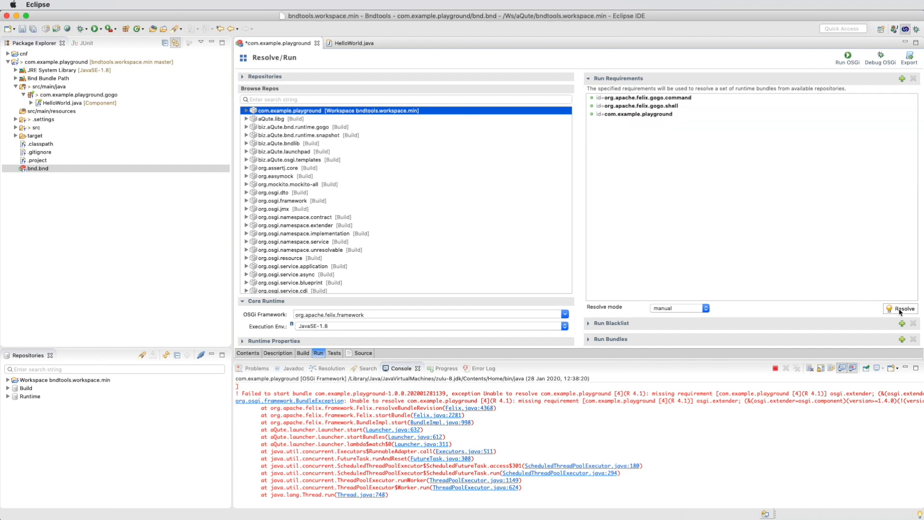
Update run bundles from the Resolve dialog, start bundle 4 in Gogo, and return to HelloWorld.java.
left_click(900, 308)
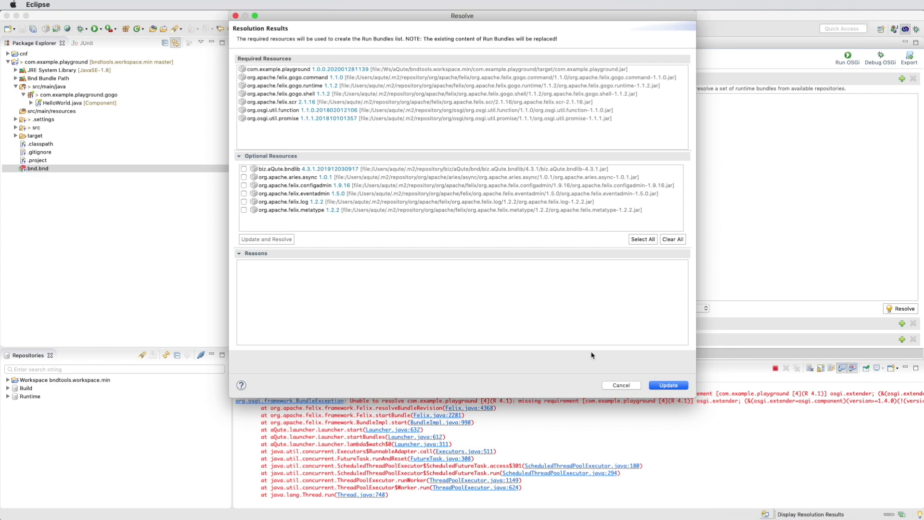
mouse_move(669, 385)
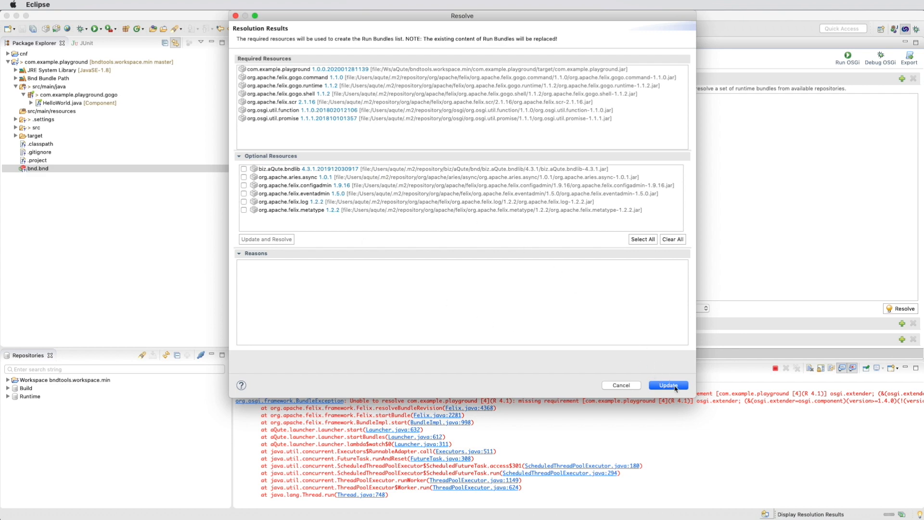
left_click(668, 385)
type("lb -")
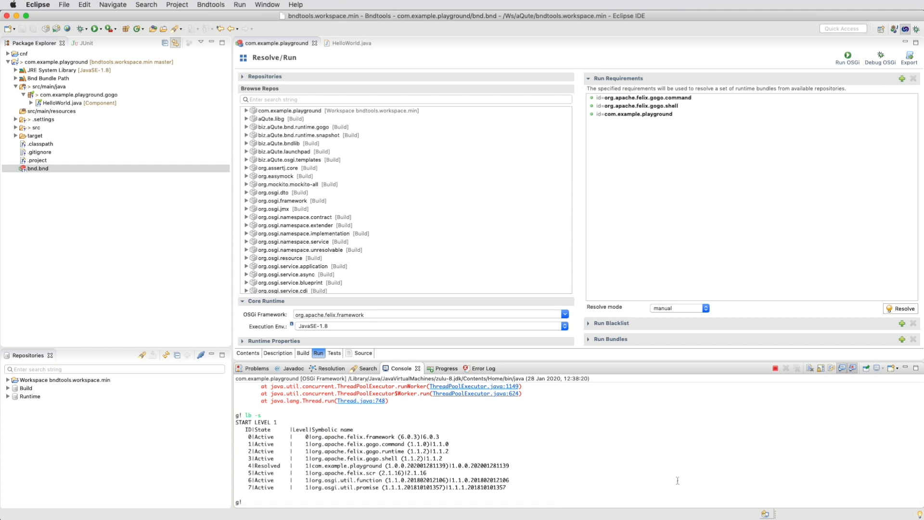
type("start 4")
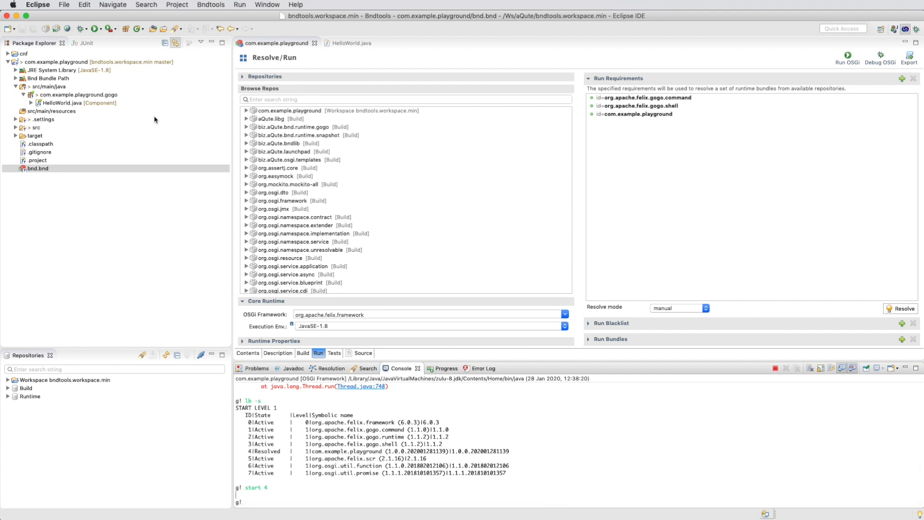
left_click(352, 43)
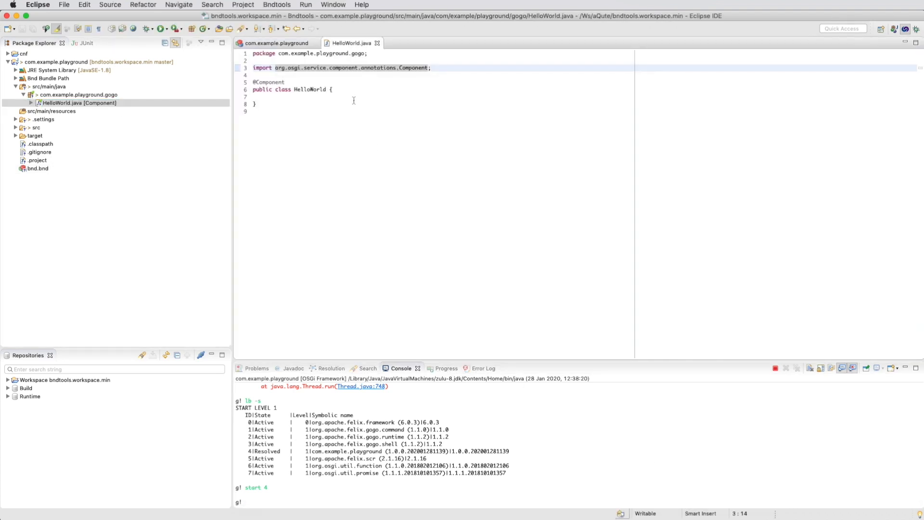
Write a public void hello() method that prints "Hello World" via System.out.println.
key("Return")
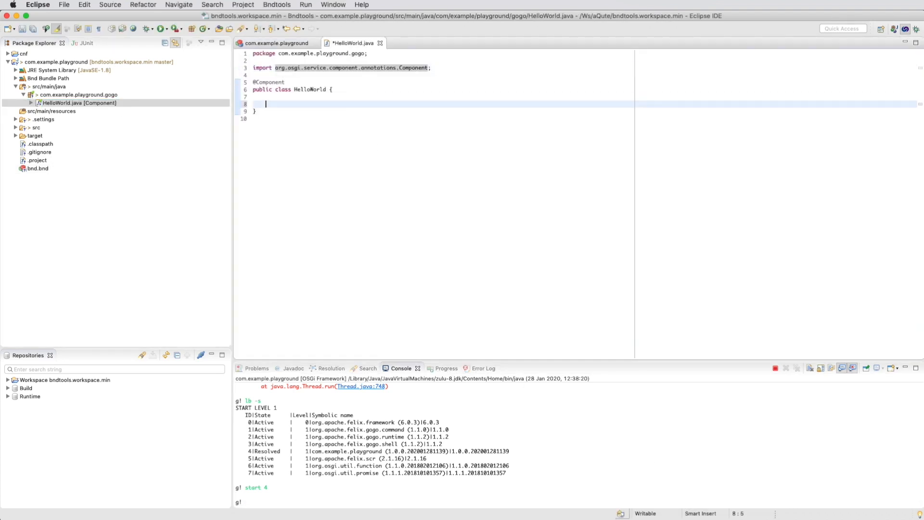
type("public")
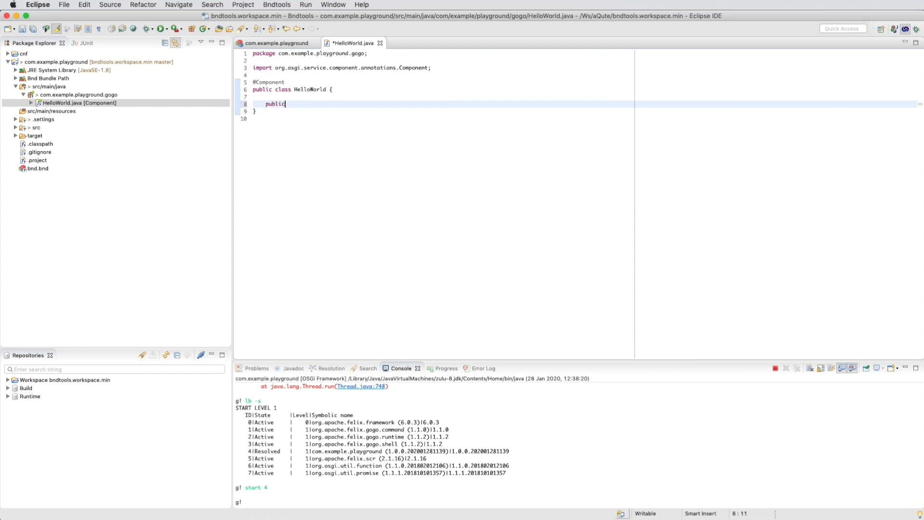
type("hello() {")
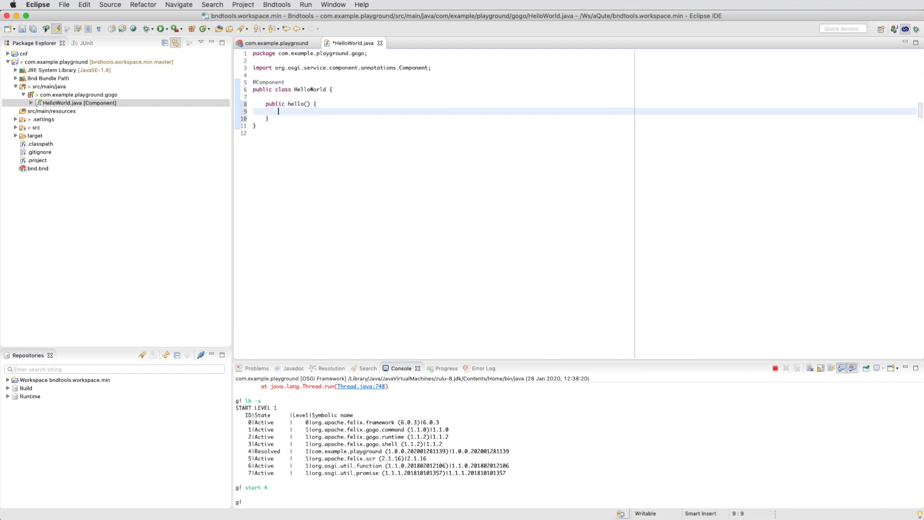
type("sysou")
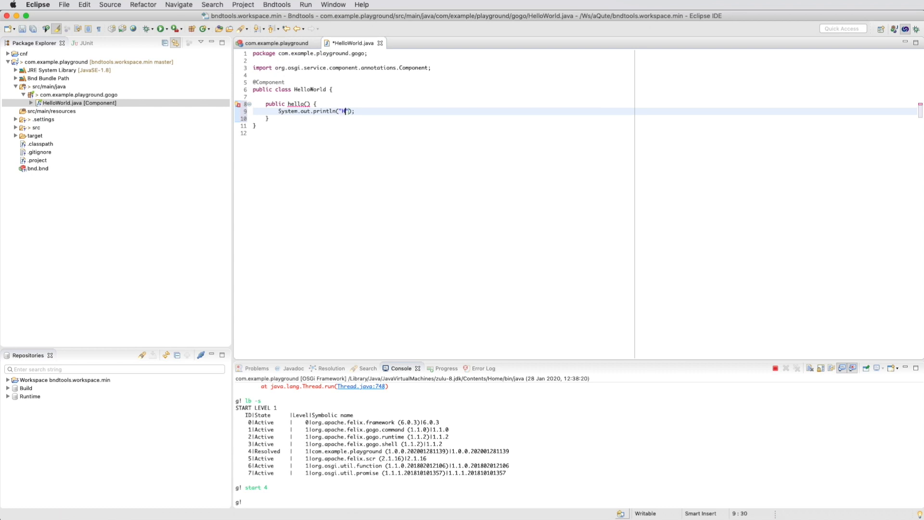
type("ello World")
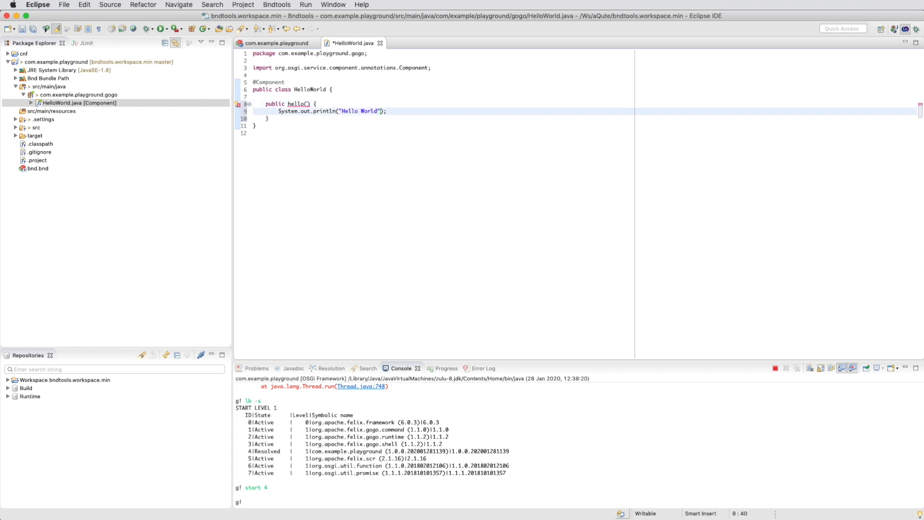
left_click(289, 104)
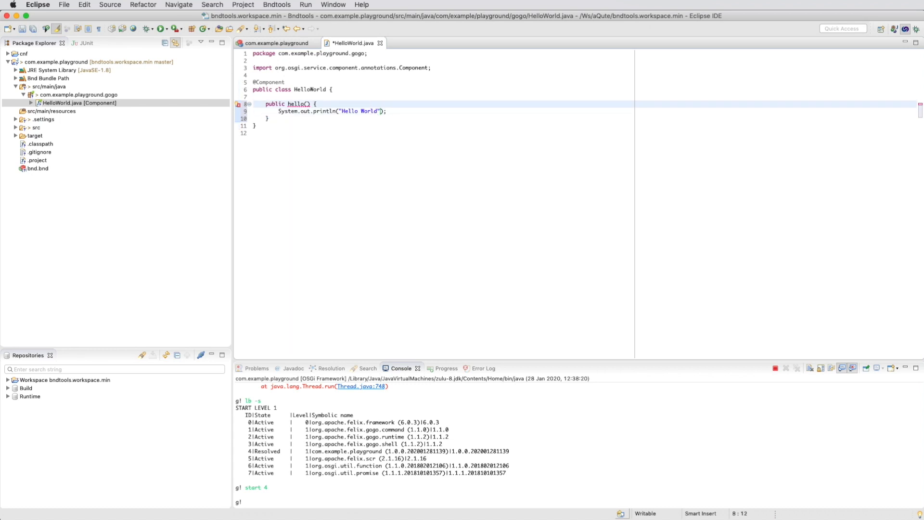
type("void")
left_click(444, 82)
type("( p")
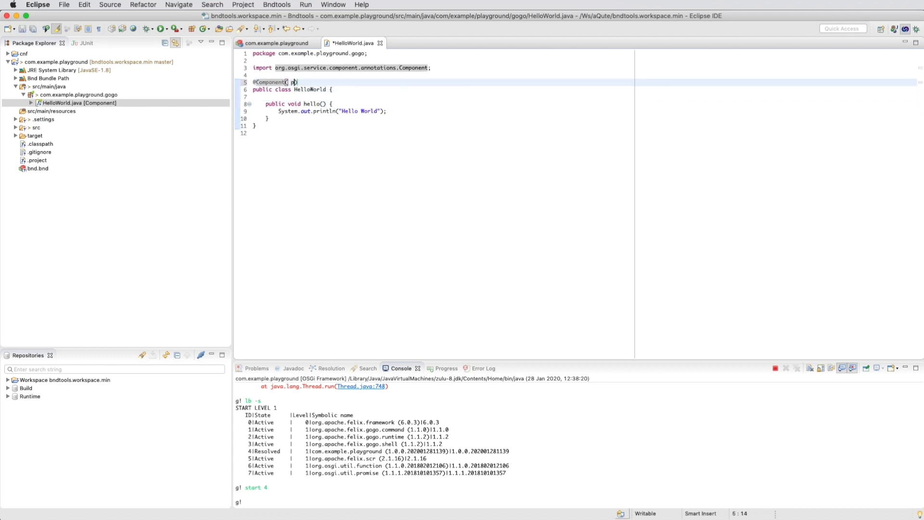
type("property=")
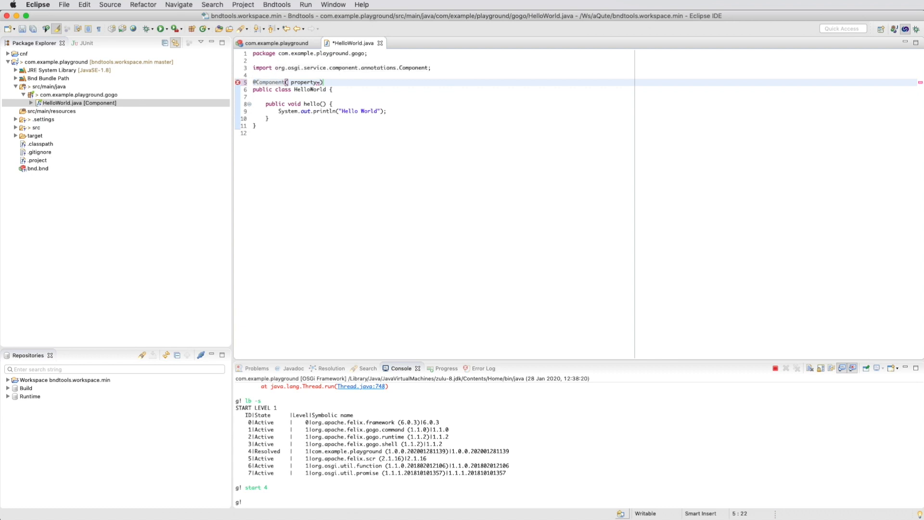
type("{}")
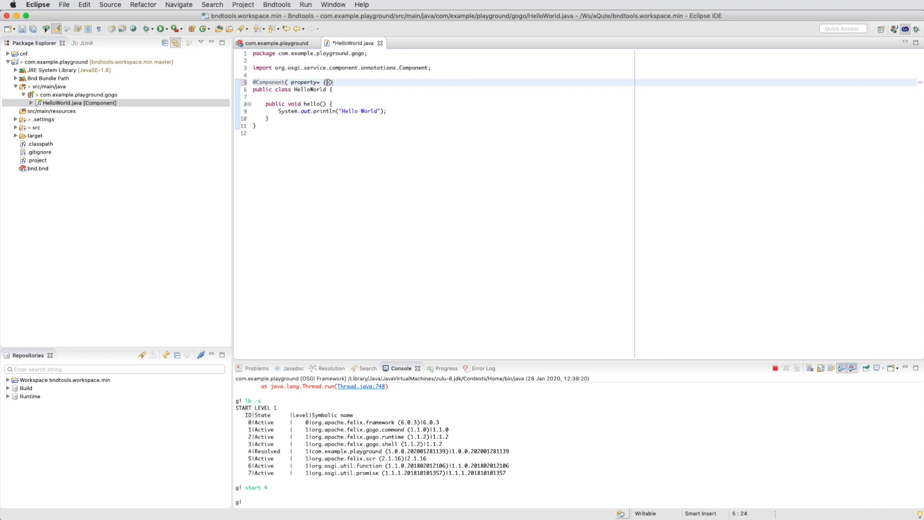
type("\"\"")
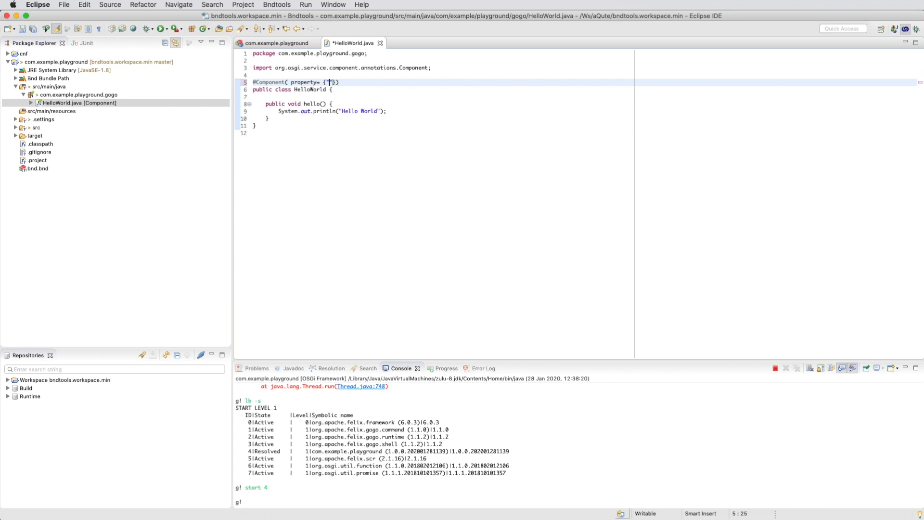
type("osgi.c")
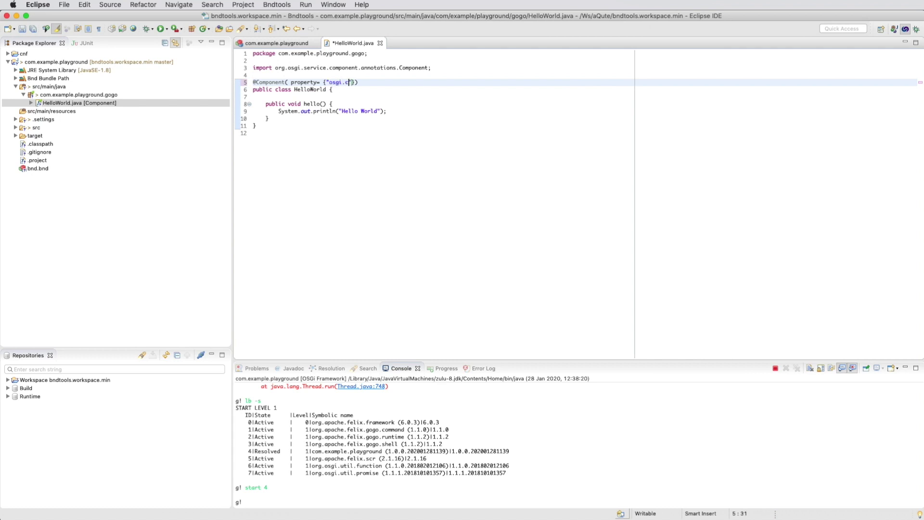
type("ommand.scope")
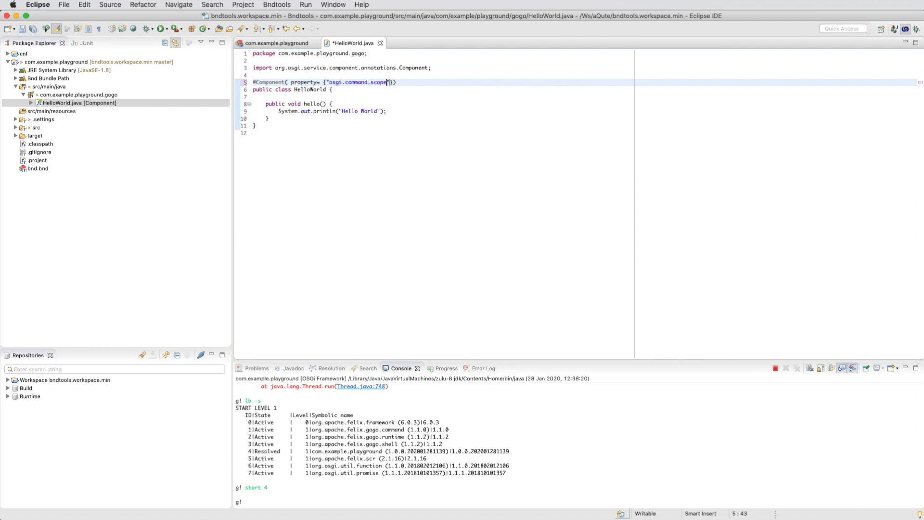
type("=hello")
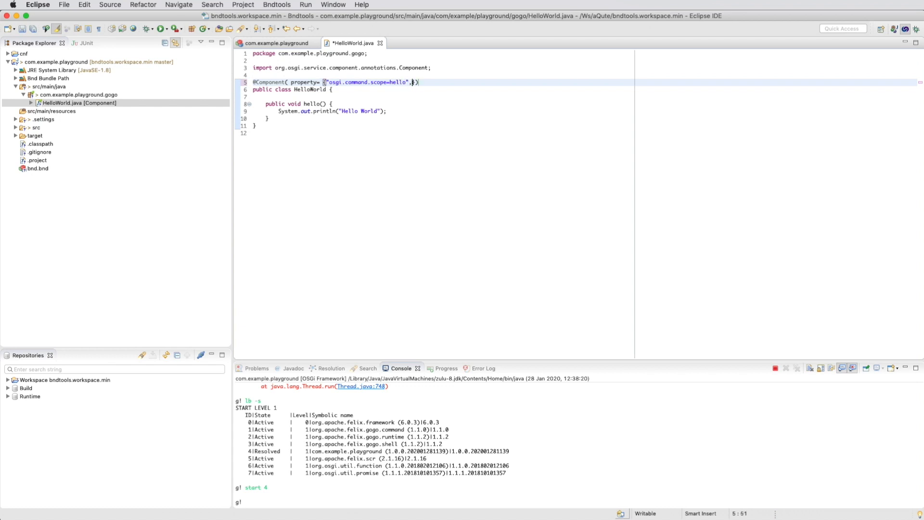
type(", \"osgi.command.function=hello")
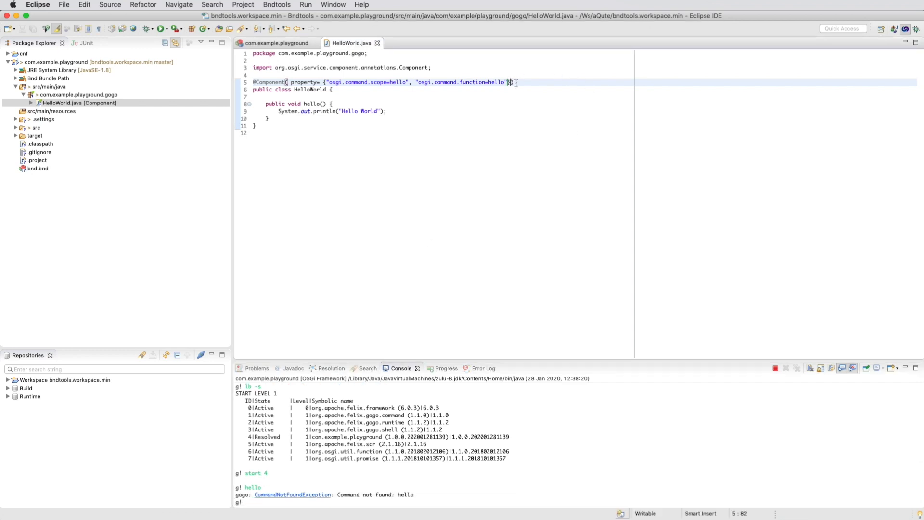
type(", service=")
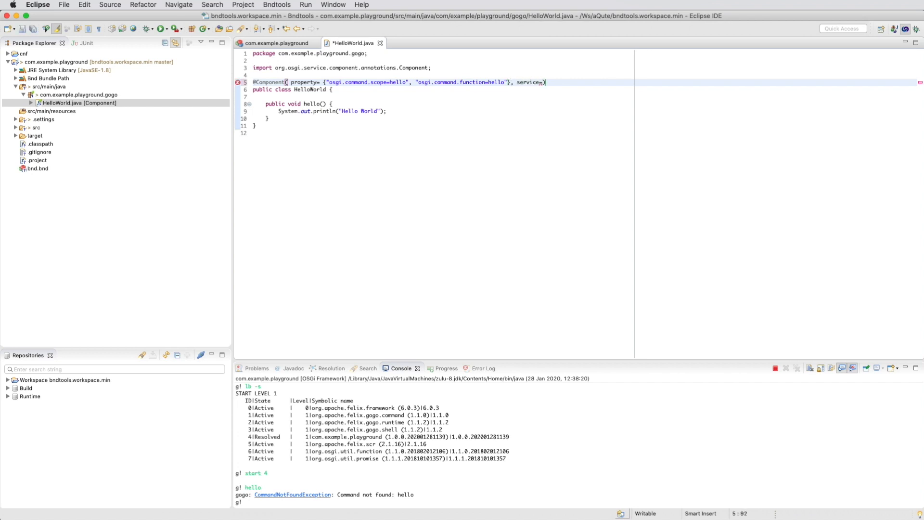
type("HelloWor")
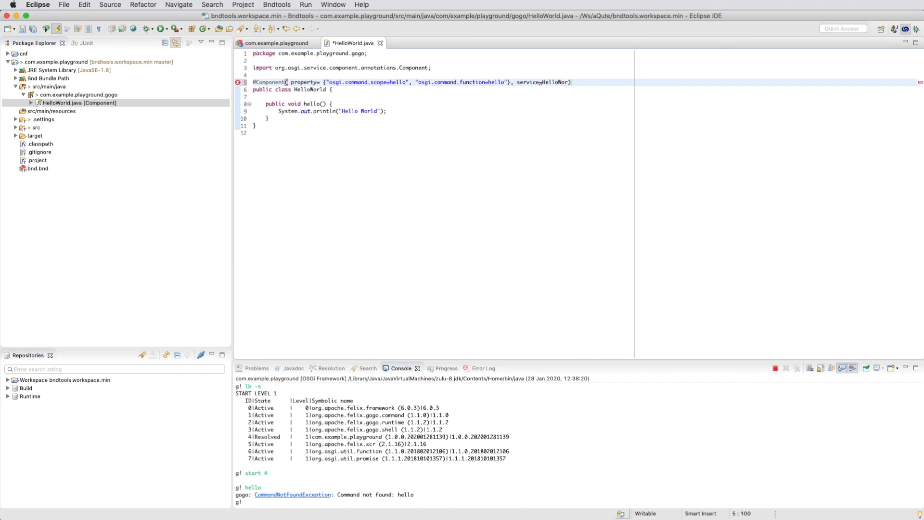
type(".class")
left_click(575, 502)
type("hello")
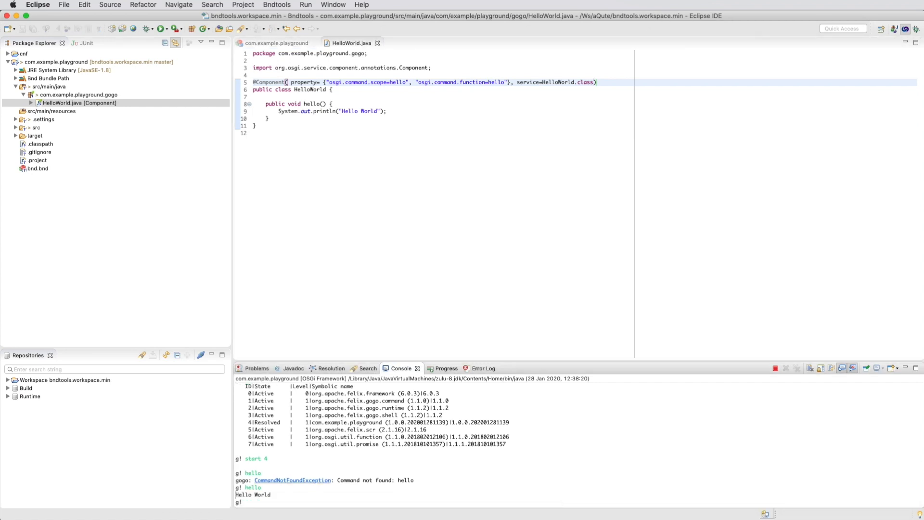
mouse_move(244, 119)
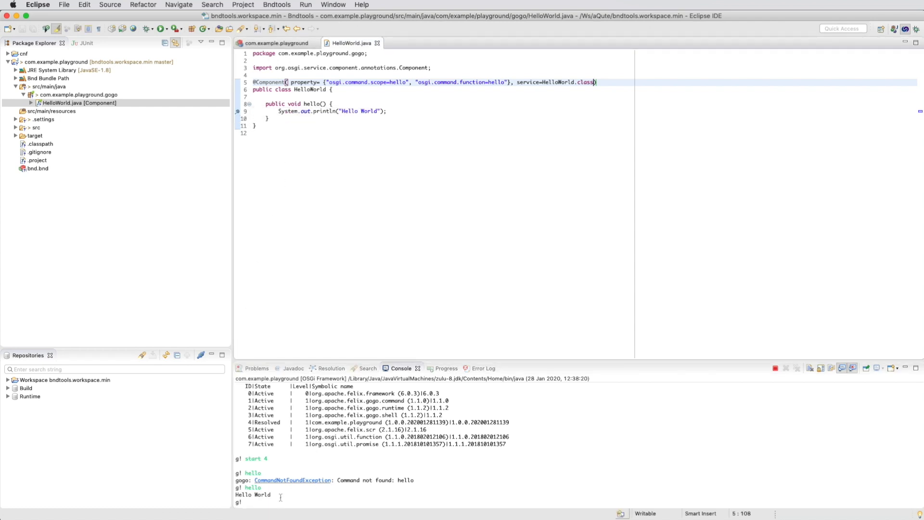
type("hell")
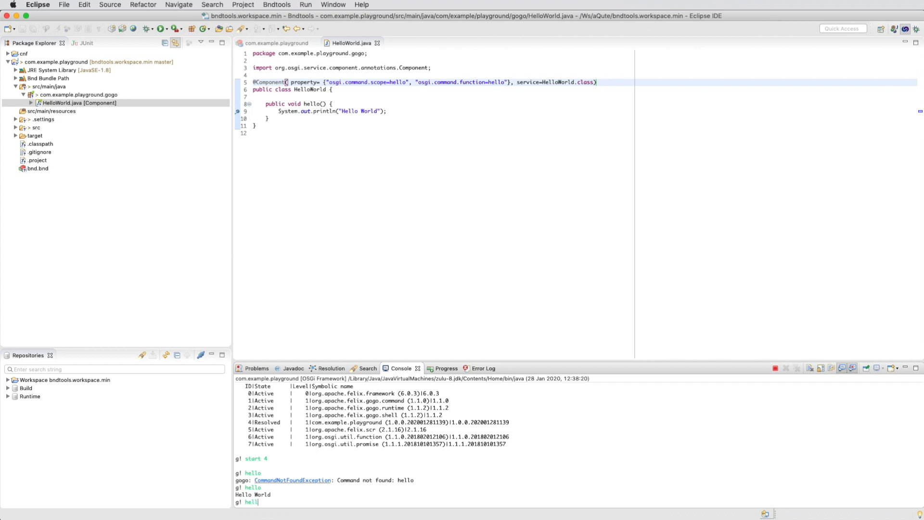